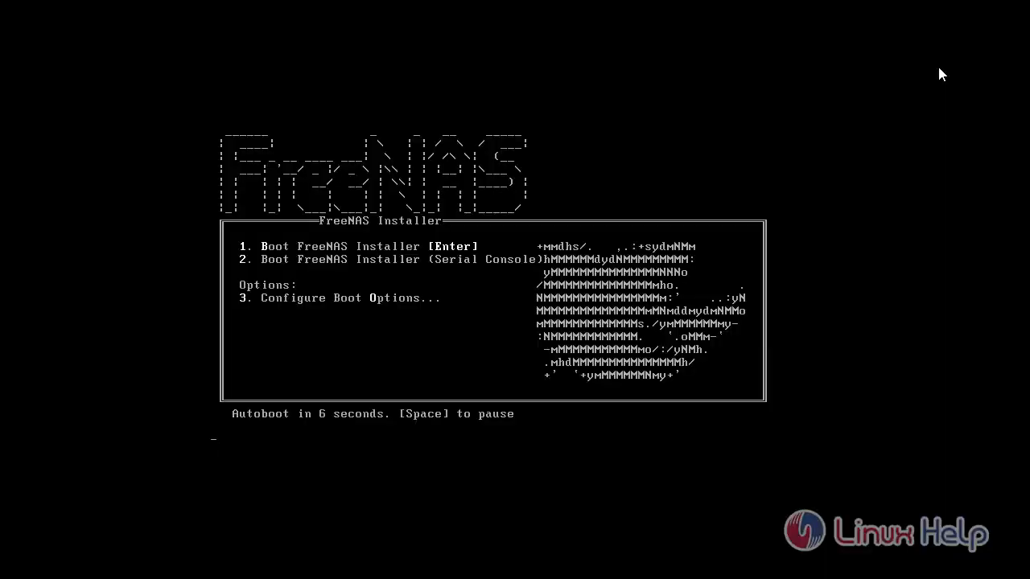
pyautogui.moveTo(856, 286)
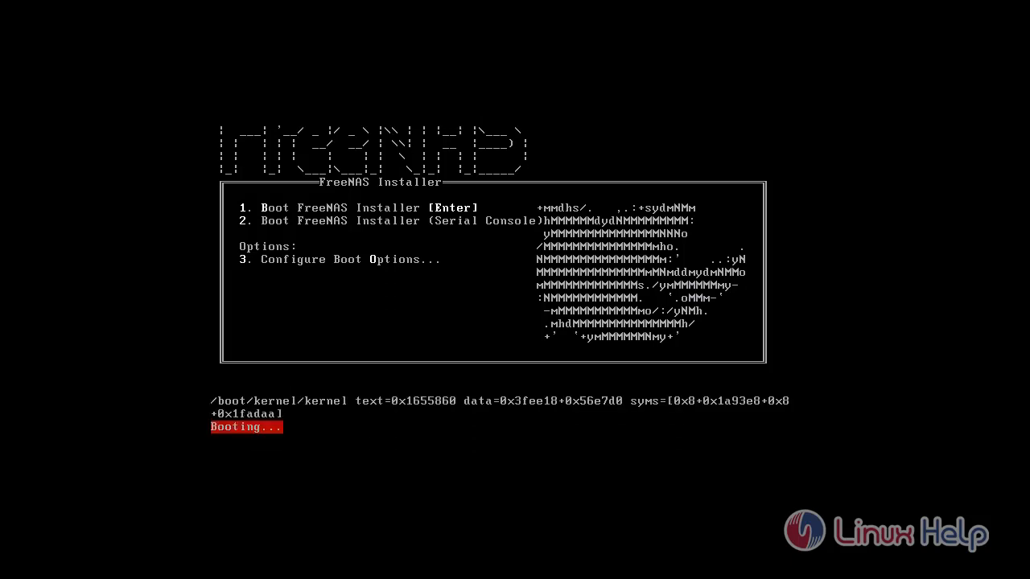
# Boot the FreeNAS installer into its console setup menu.
pyautogui.press('enter')
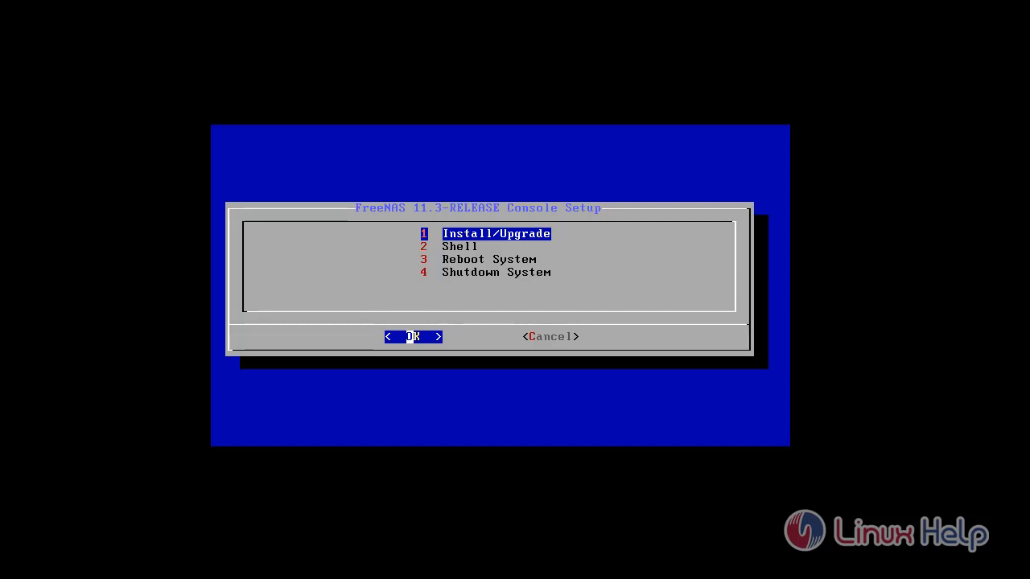
# Install FreeNAS onto the 20 GiB da0 drive, accepting the low-RAM warning and erase confirmation.
pyautogui.click(413, 336)
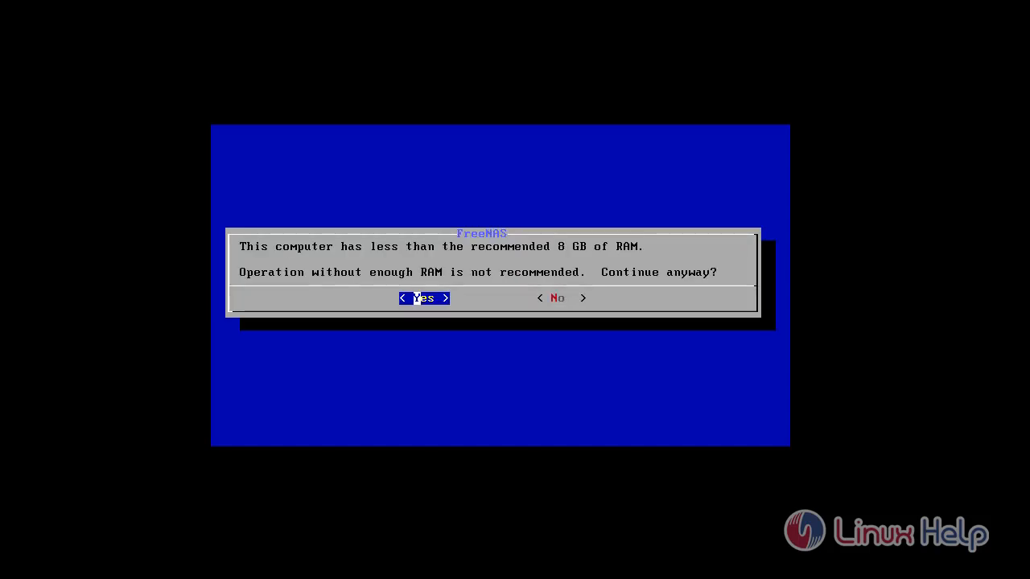
pyautogui.click(424, 298)
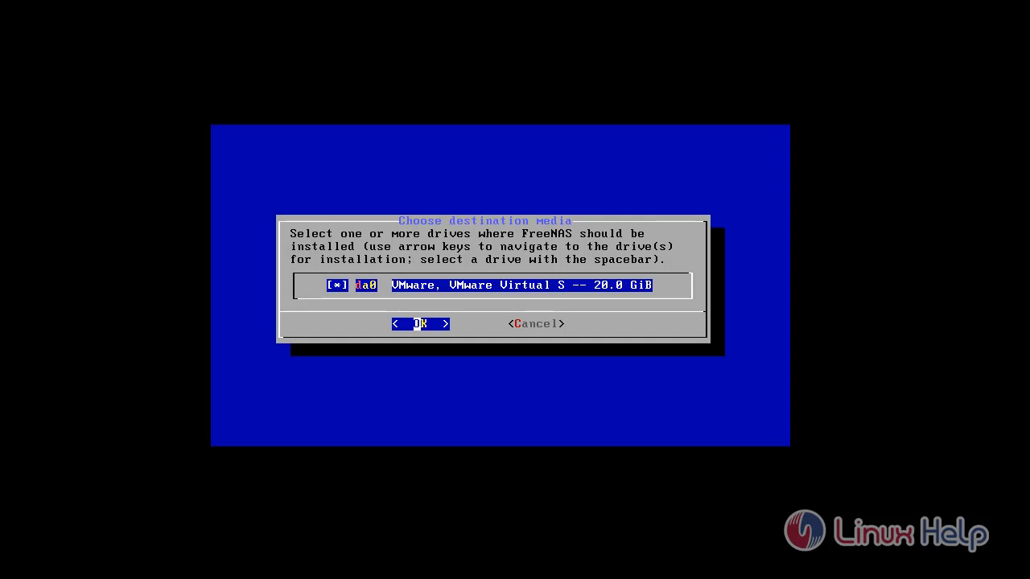
pyautogui.click(420, 323)
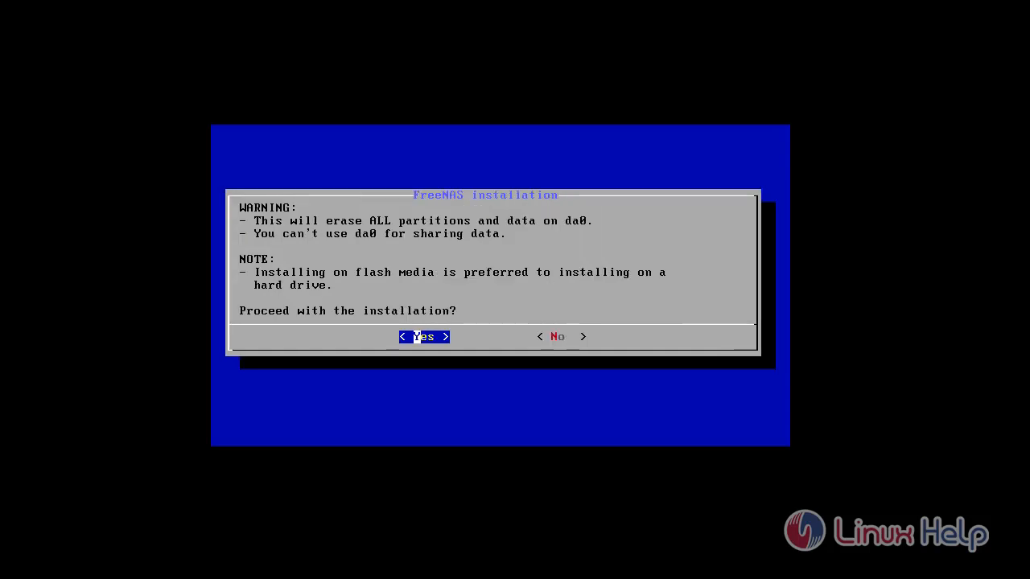
pyautogui.click(423, 337)
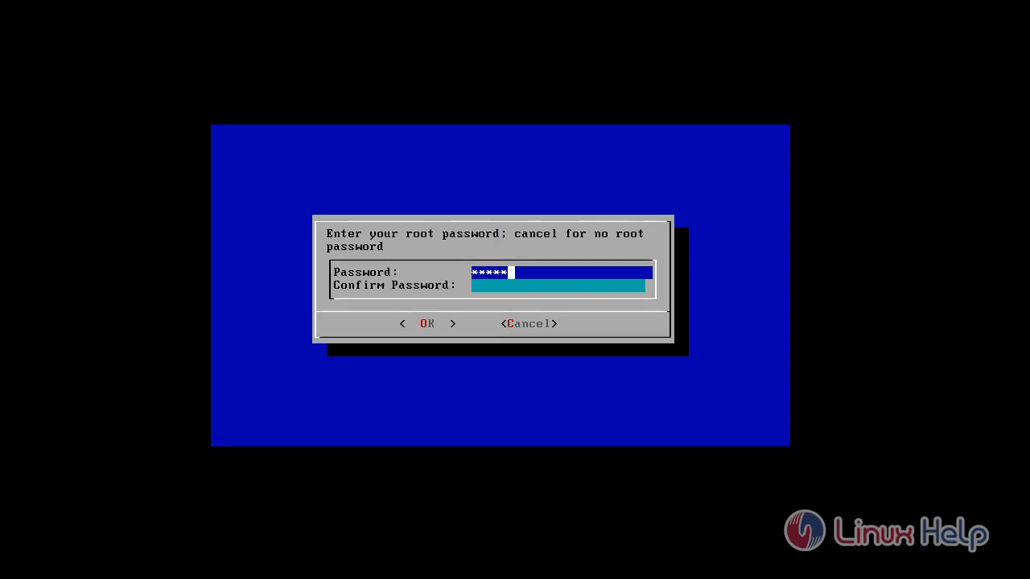
# Enter and confirm the root password.
pyautogui.write('***')
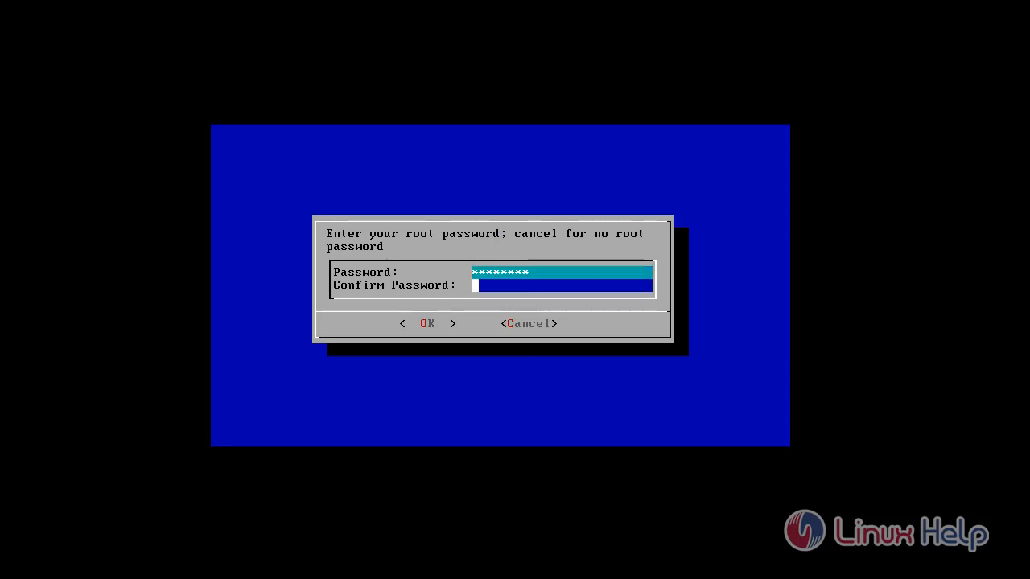
pyautogui.write('****')
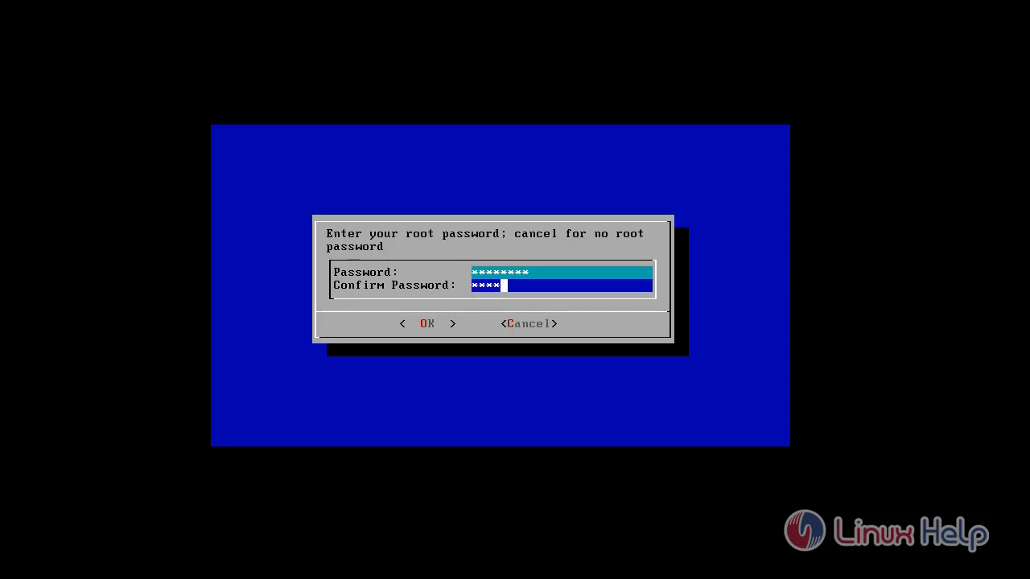
pyautogui.write('****')
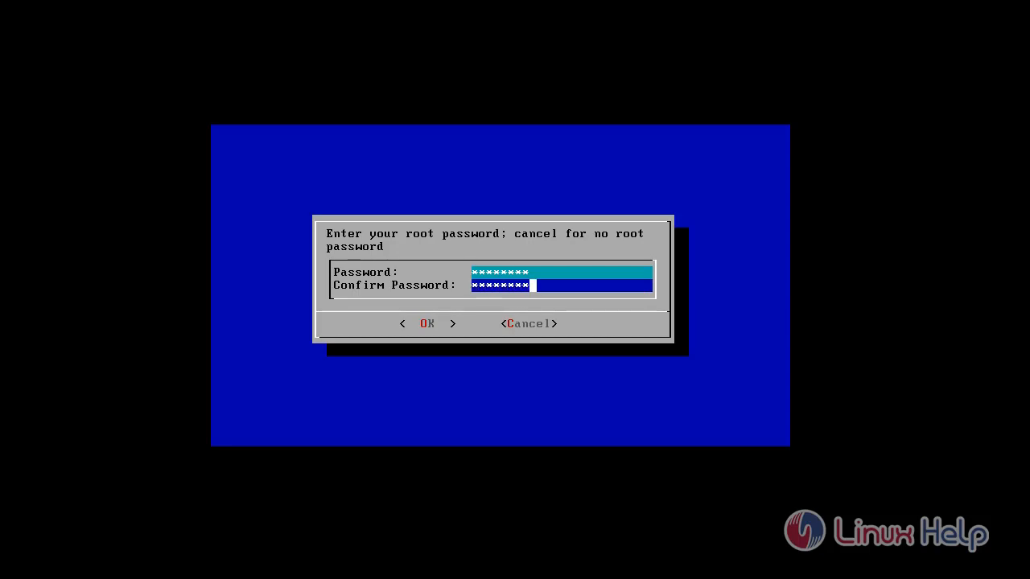
pyautogui.press('Tab')
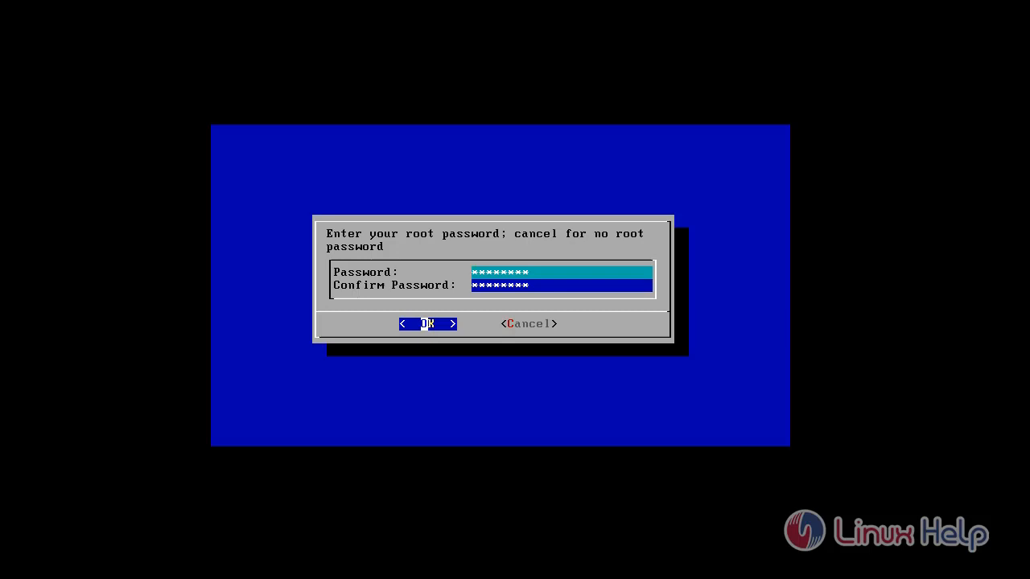
pyautogui.click(429, 324)
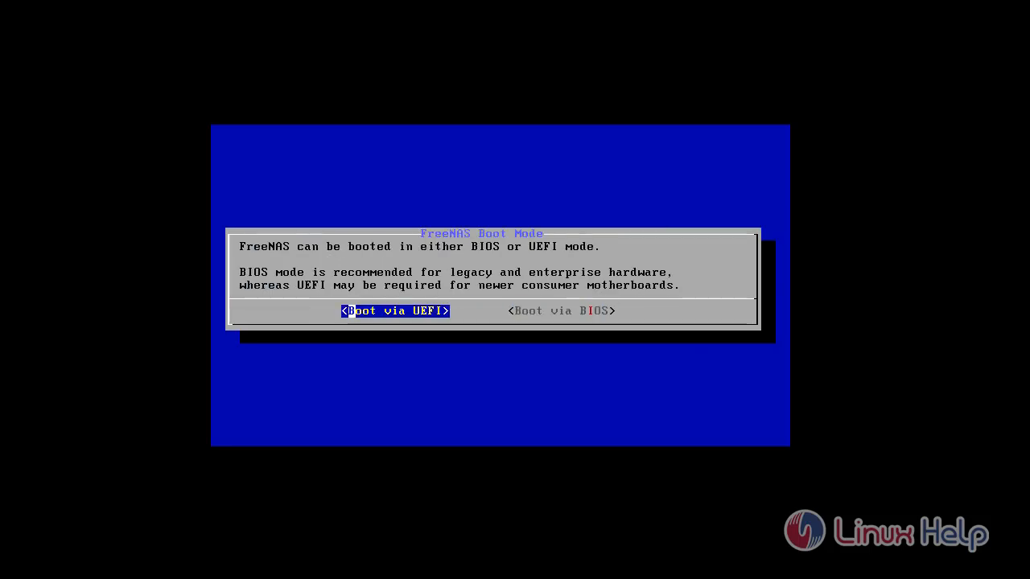
# Choose BIOS boot mode and let the installation on da0 finish.
pyautogui.press('Right')
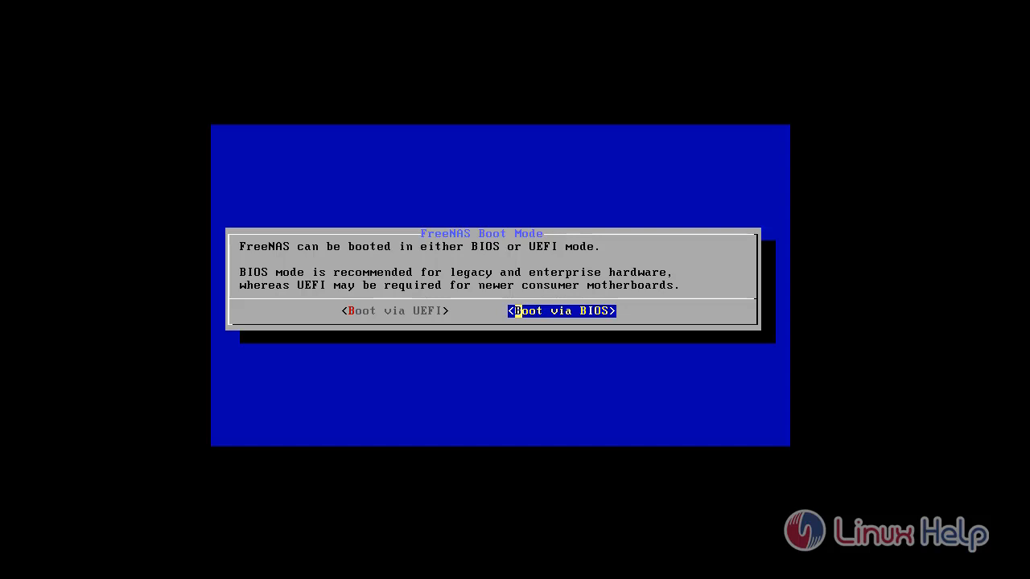
pyautogui.click(562, 311)
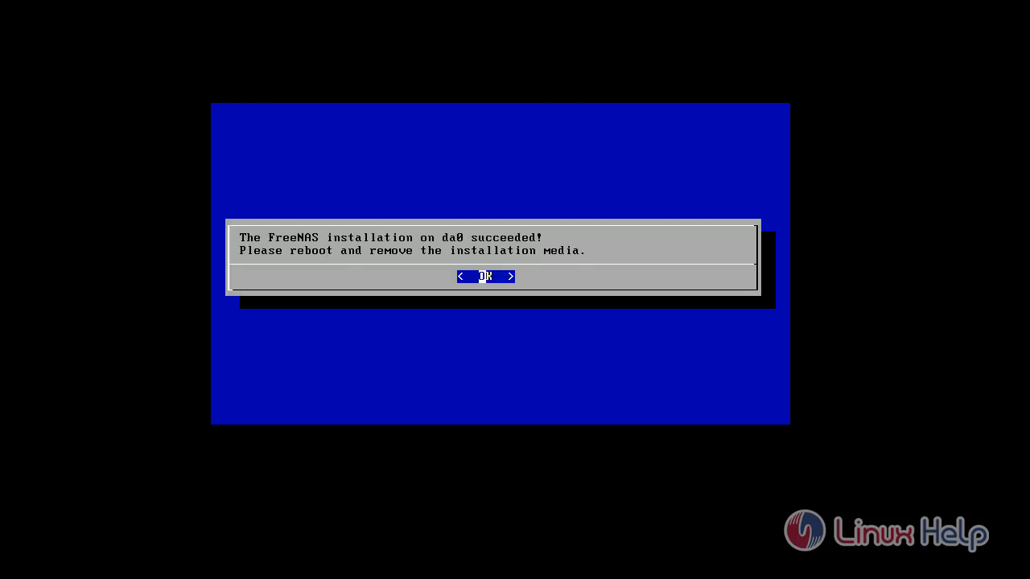
# Acknowledge the success message and reboot the system into installed FreeNAS.
pyautogui.click(485, 276)
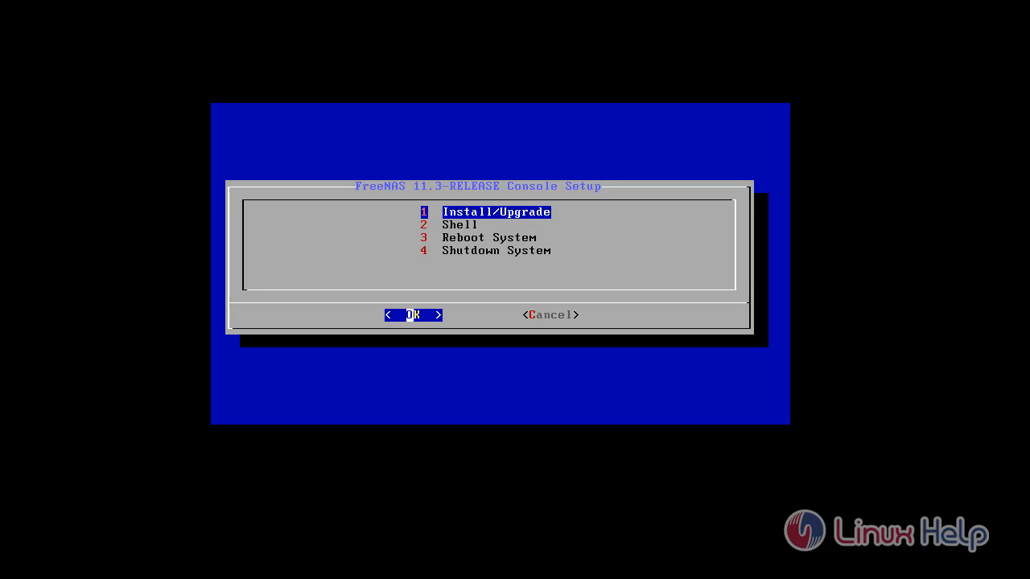
pyautogui.press('Down')
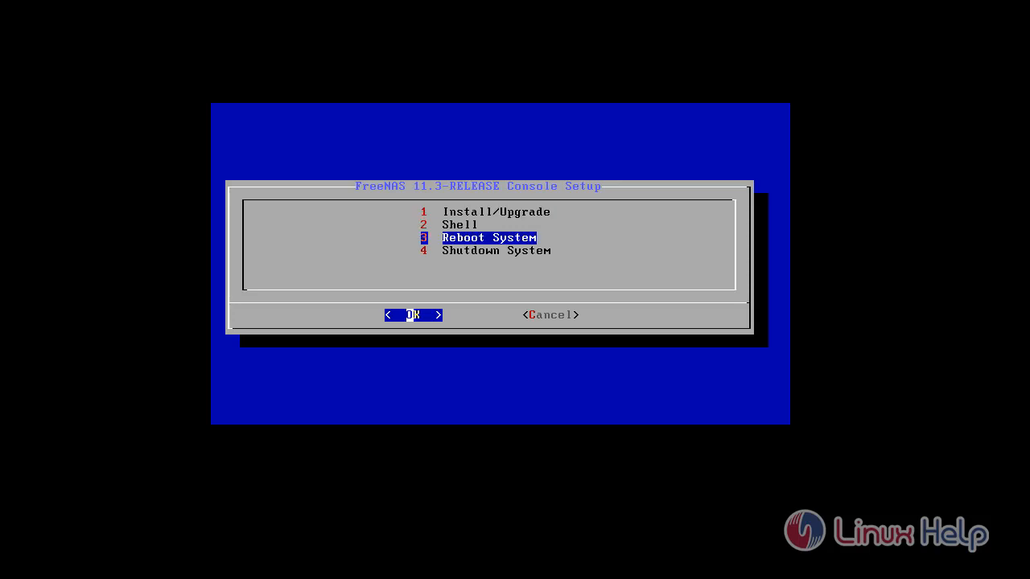
pyautogui.click(412, 314)
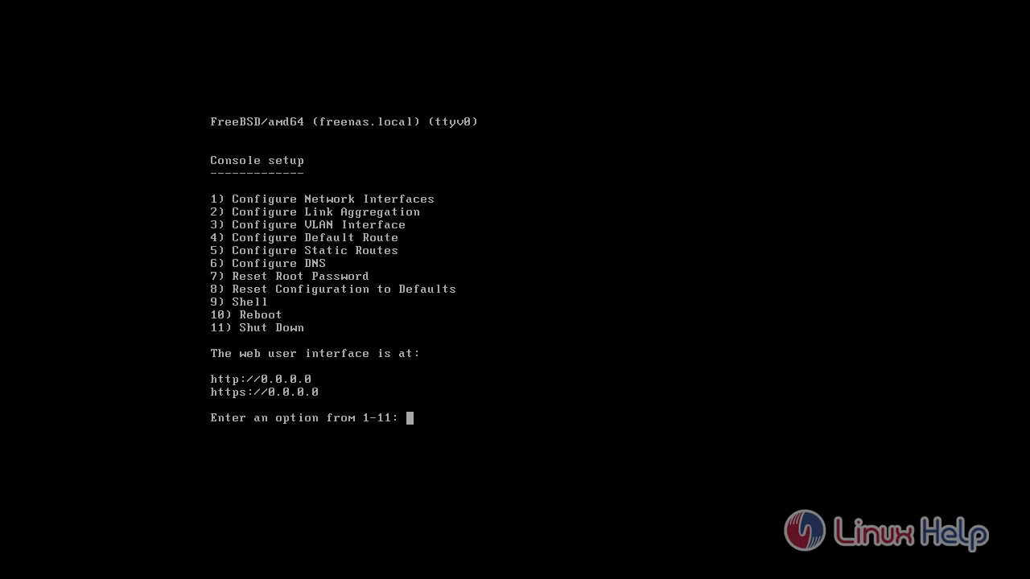
# Configure interface em0, keeping current settings, declining DHCP and choosing IPv4.
pyautogui.write('1')
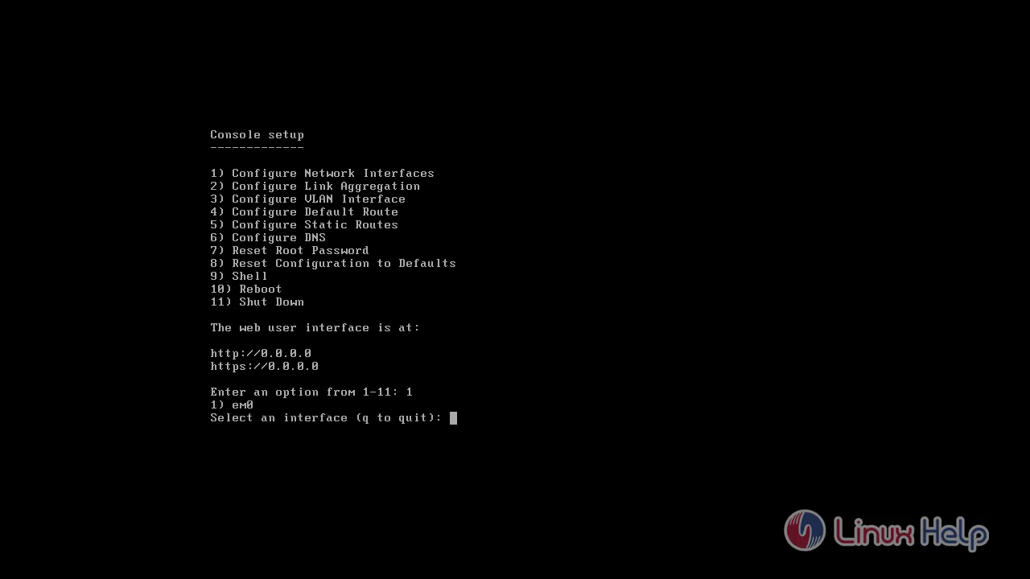
pyautogui.write('1')
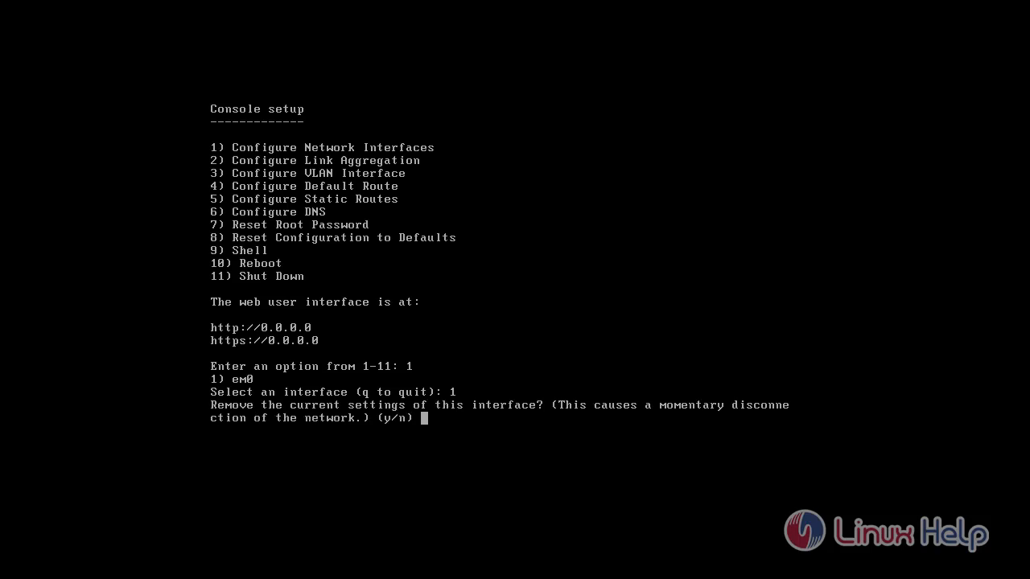
pyautogui.write('n')
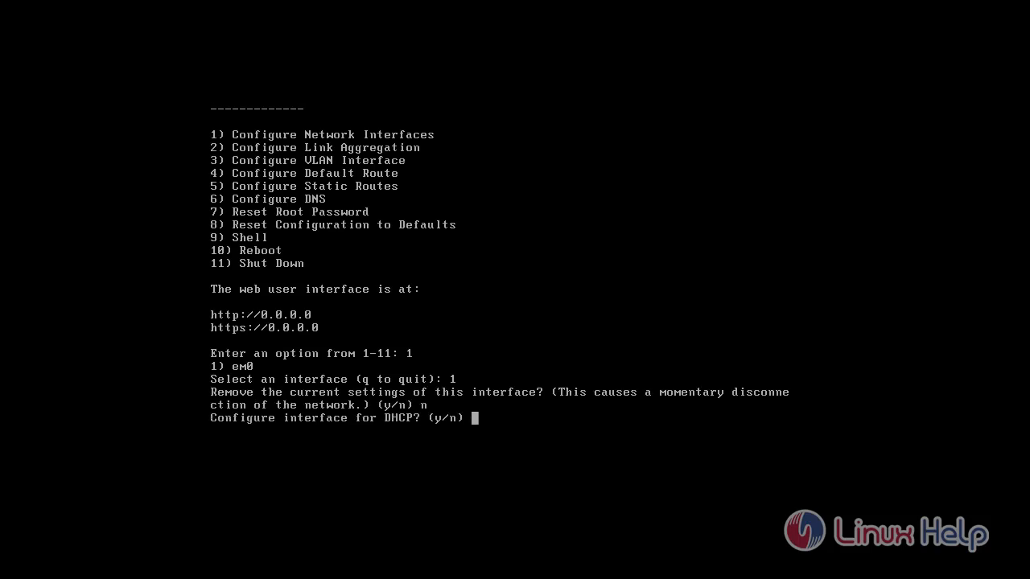
pyautogui.write('n')
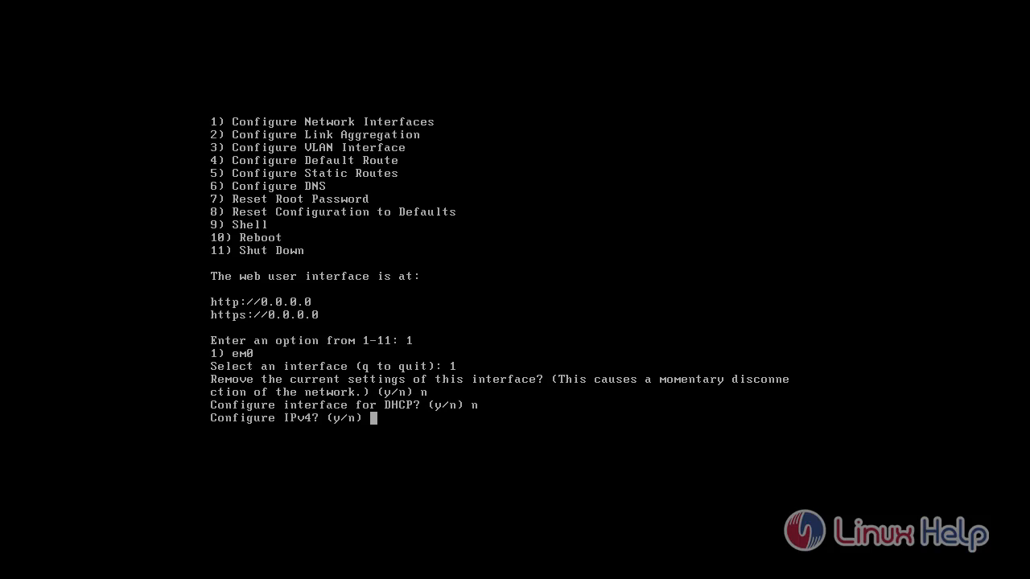
pyautogui.write('y')
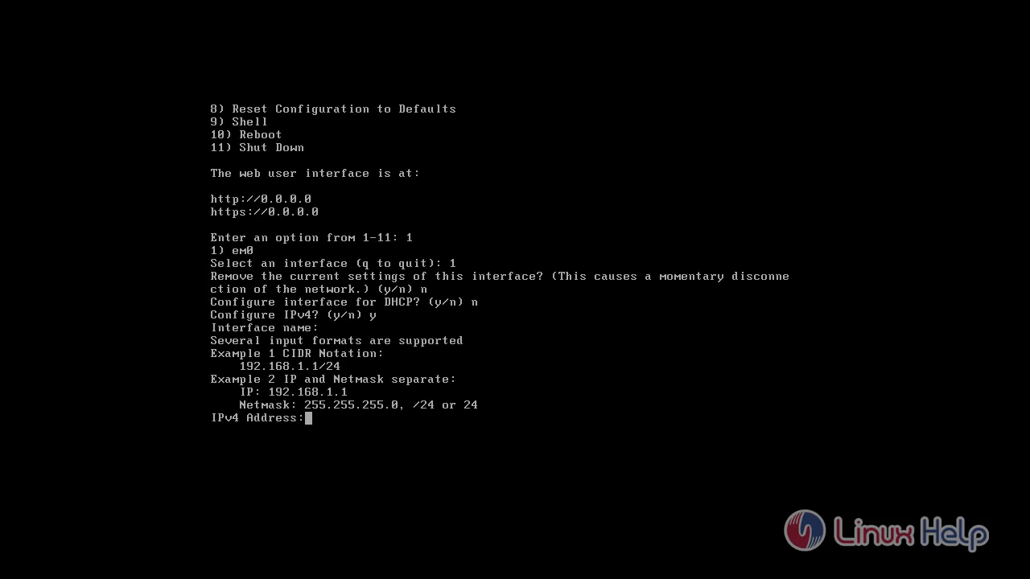
# Set em0 to 192.168.6.133 with netmask 255.255.254.0 and decline IPv6.
pyautogui.write('192.168.6')
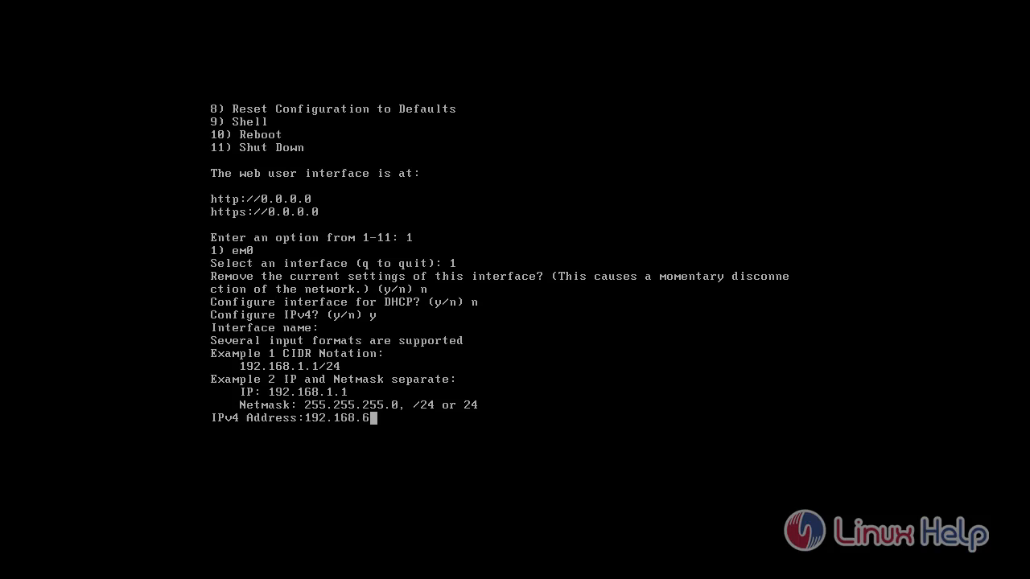
pyautogui.write('.')
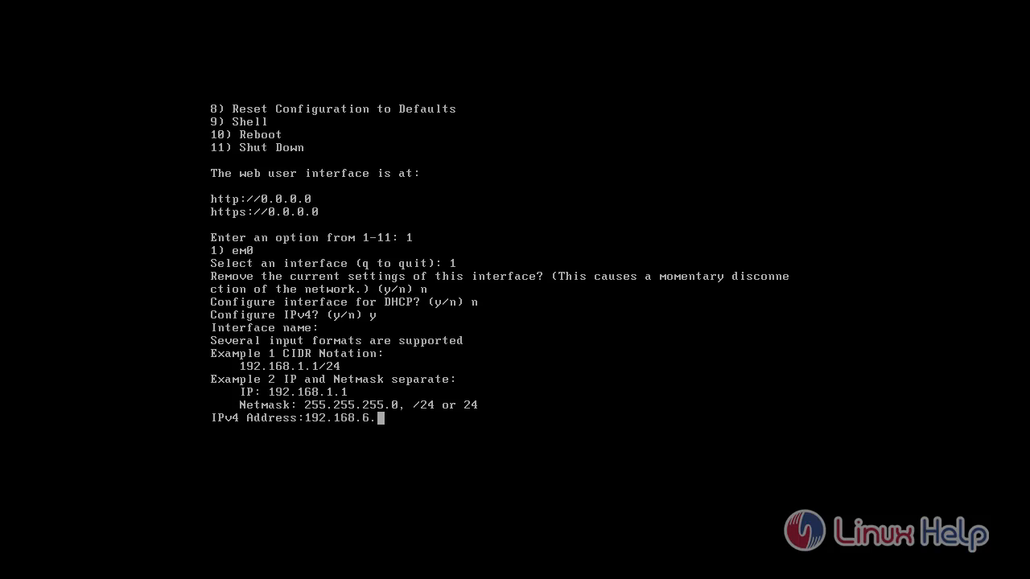
pyautogui.write('133')
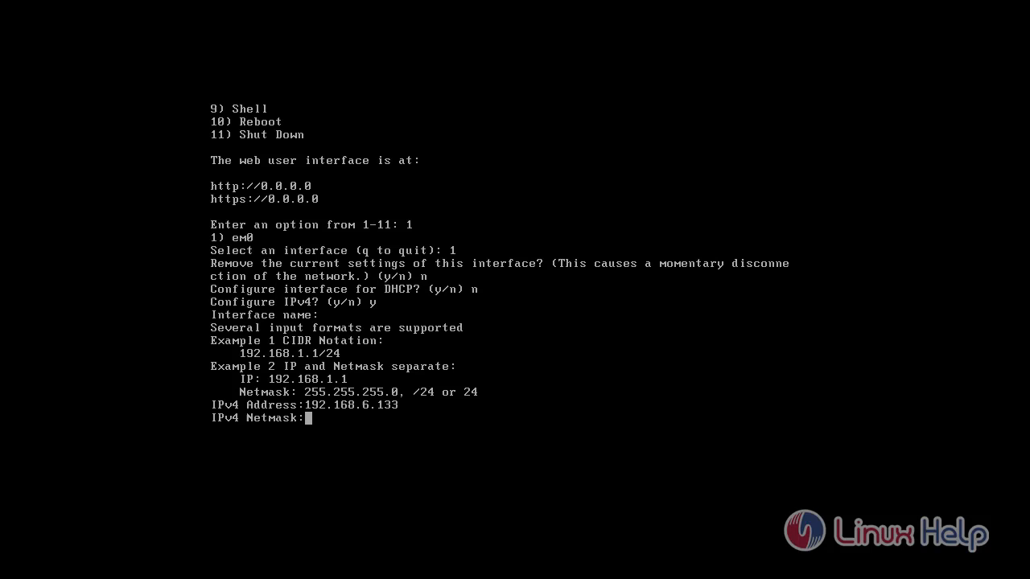
pyautogui.write('255.255')
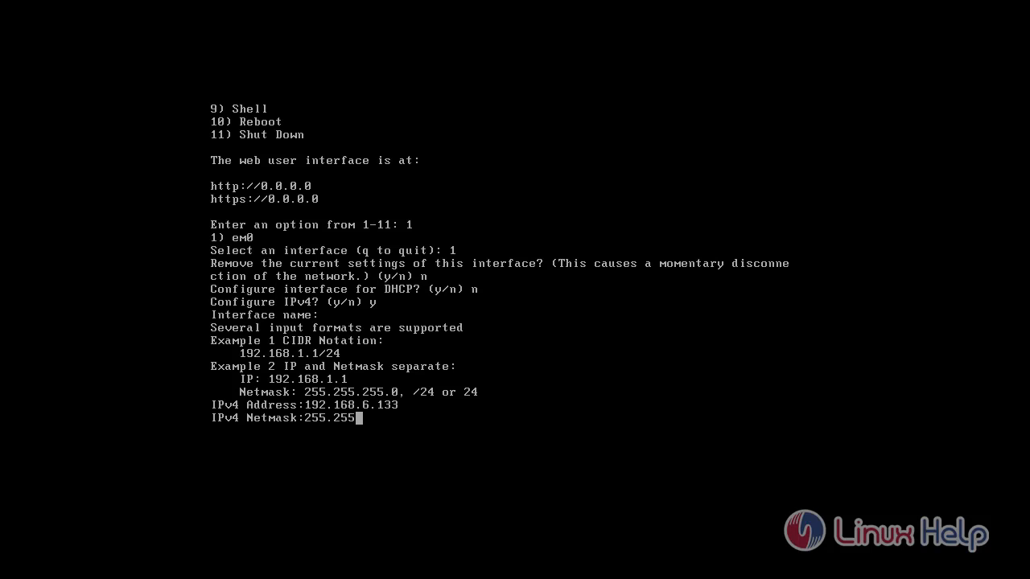
pyautogui.write('.254')
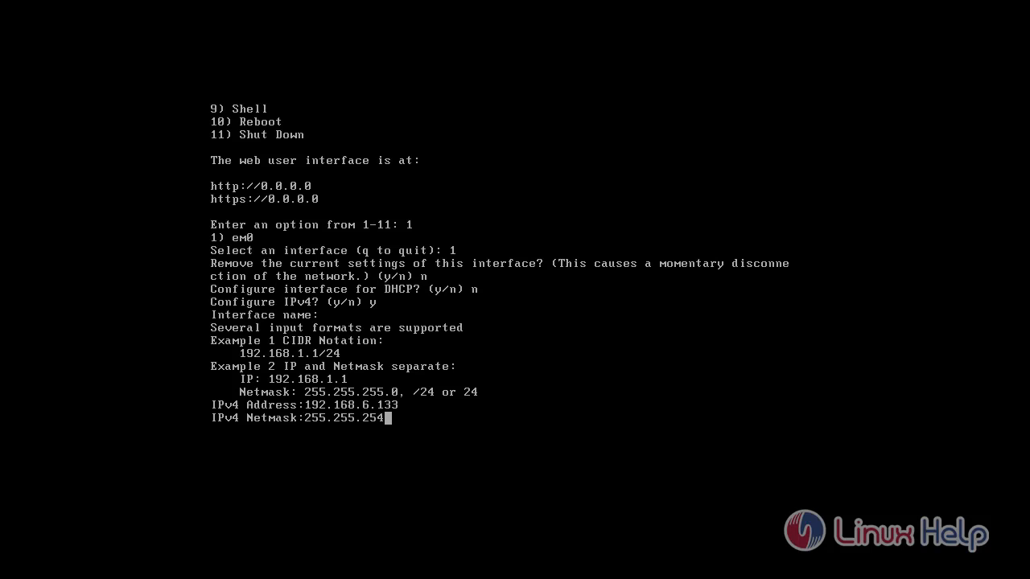
pyautogui.write('0')
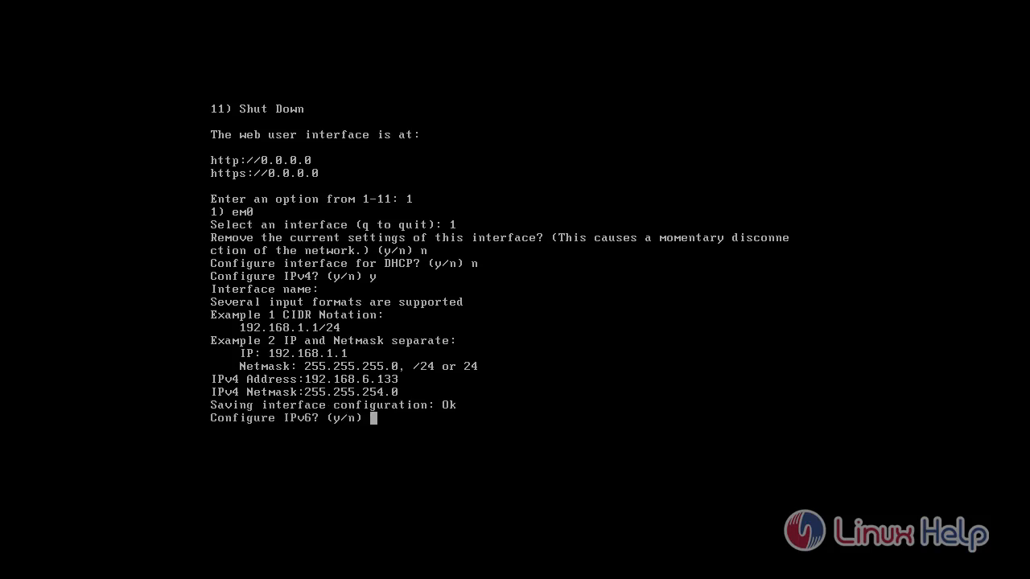
pyautogui.write('n')
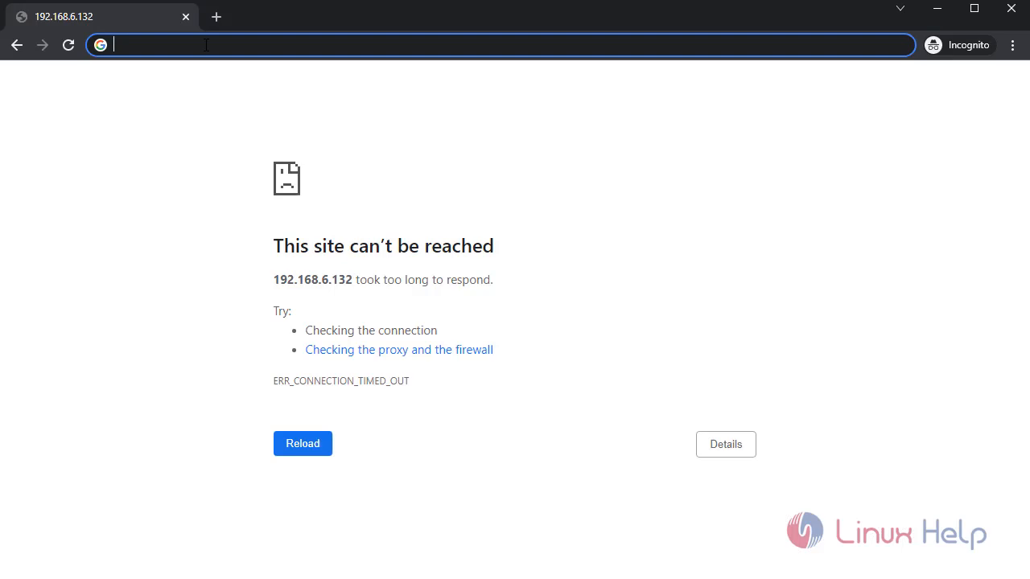
pyautogui.write('http://')
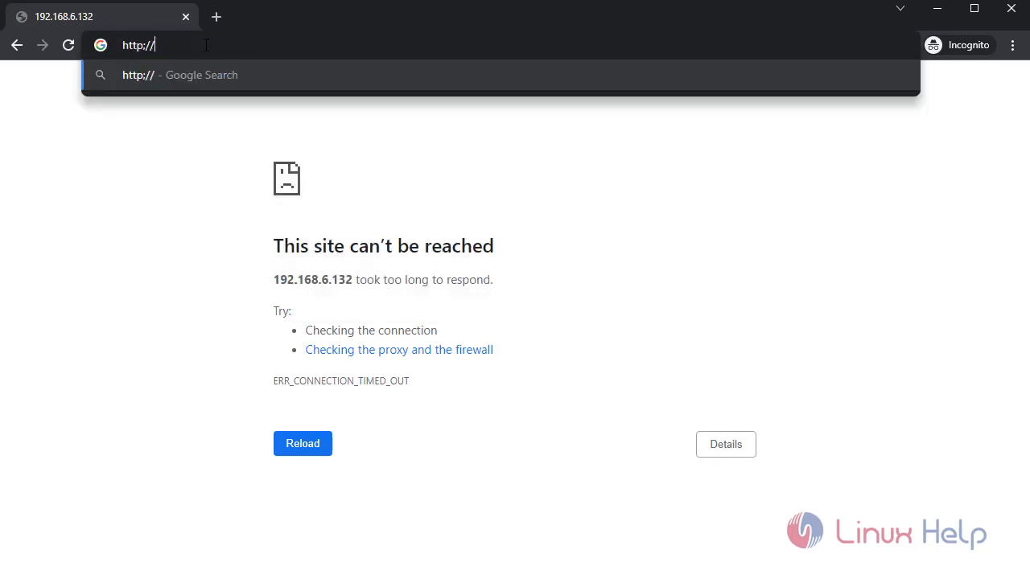
pyautogui.write('192.168.6.133/ui/sessions/signin')
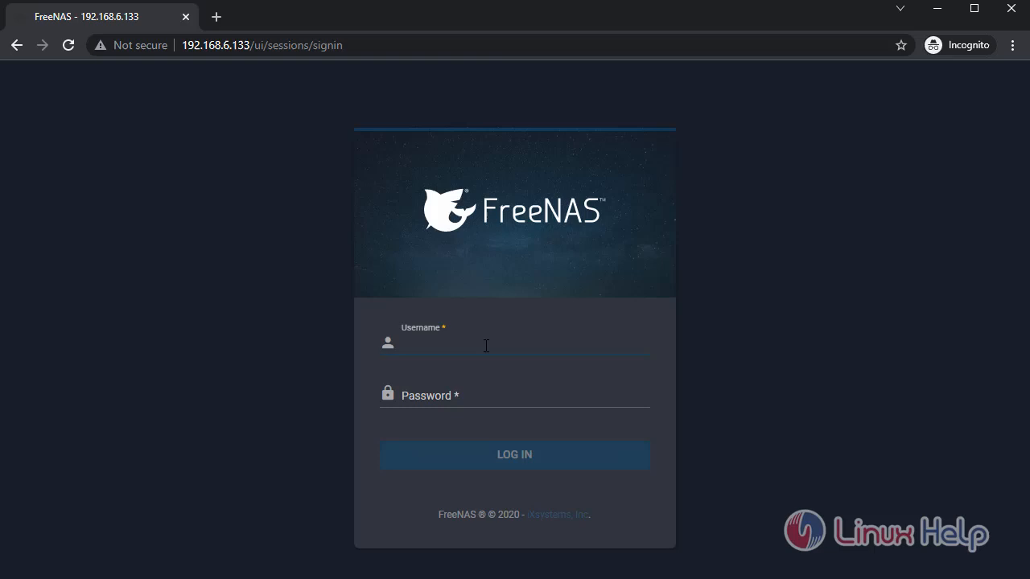
# Log in as root and scroll the dashboard to the em0 interface card.
pyautogui.write('root')
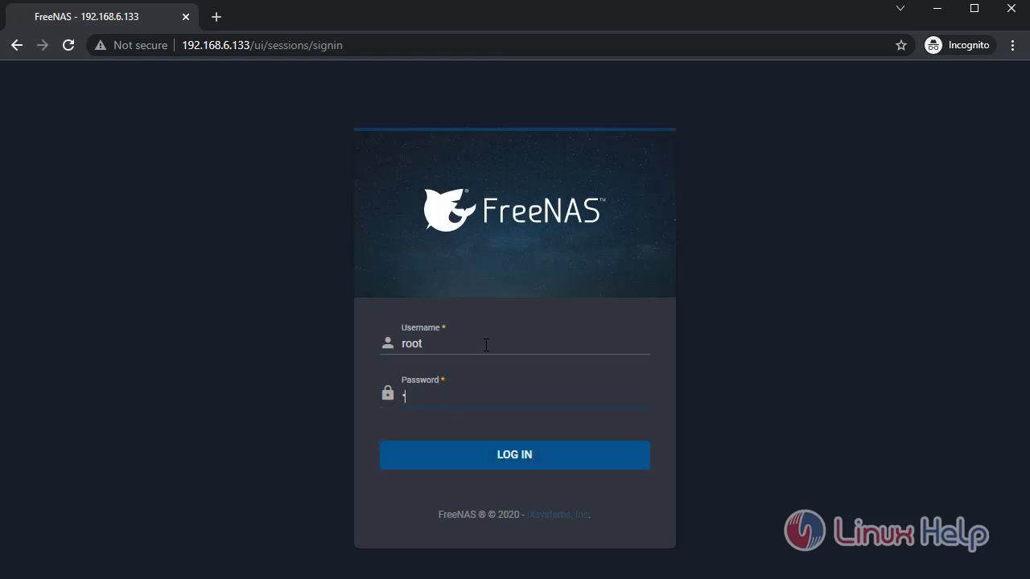
pyautogui.write('password')
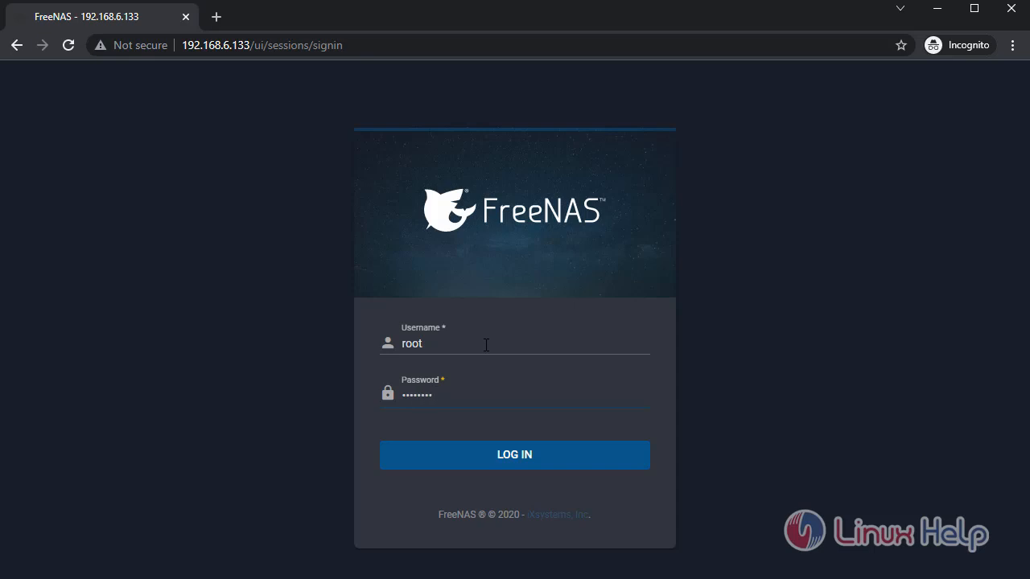
pyautogui.click(514, 455)
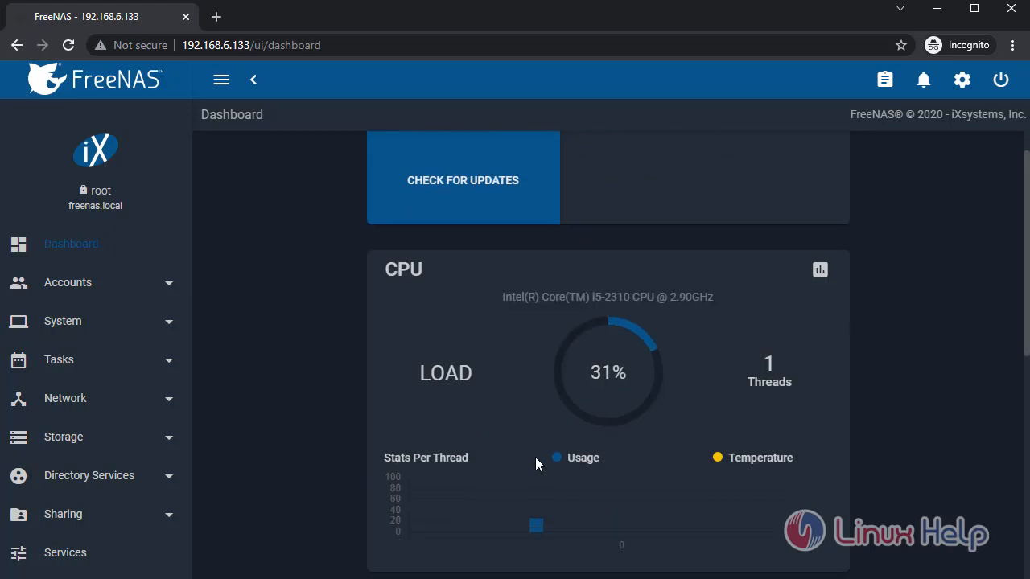
pyautogui.scroll(-3)
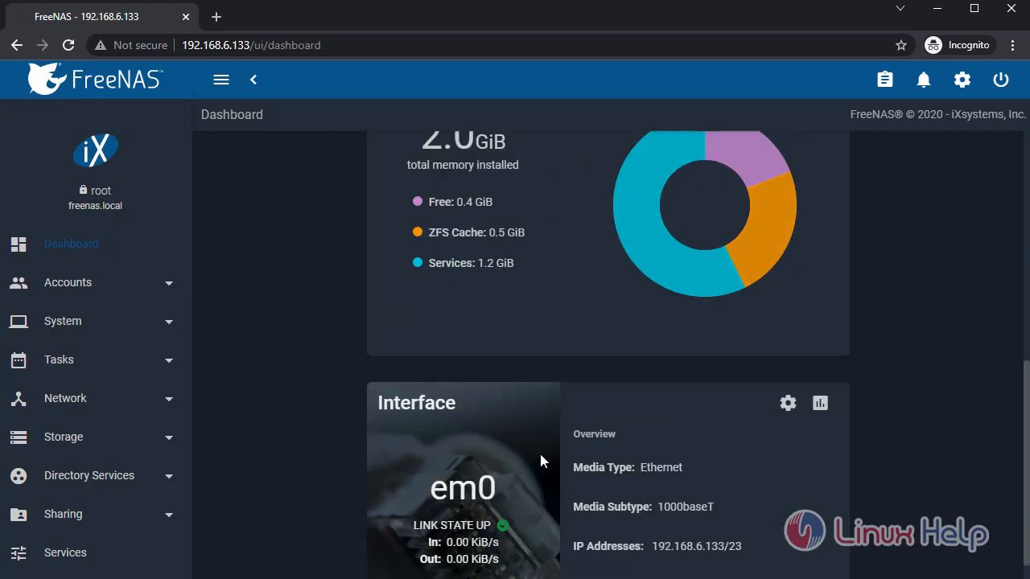